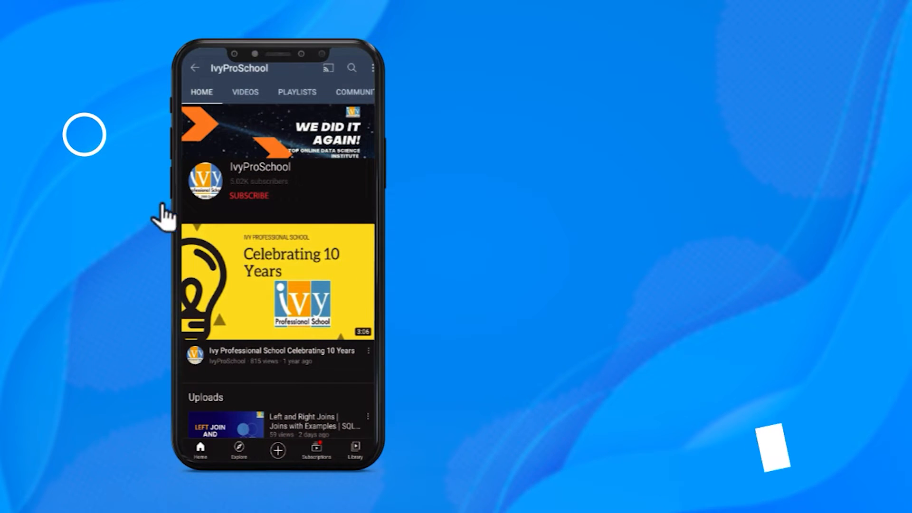
Declare Sub Code1 below the comment outline so the editor completes () and End Sub
left_click(248, 196)
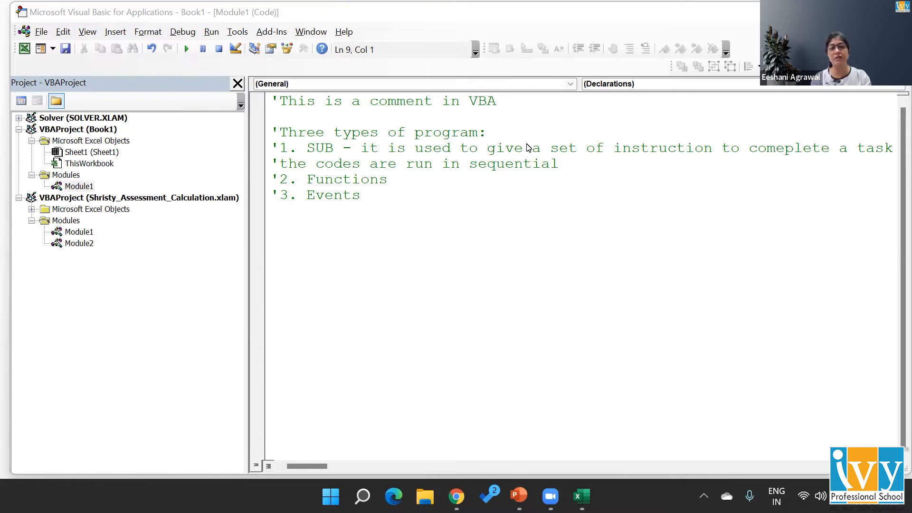
mouse_move(343, 116)
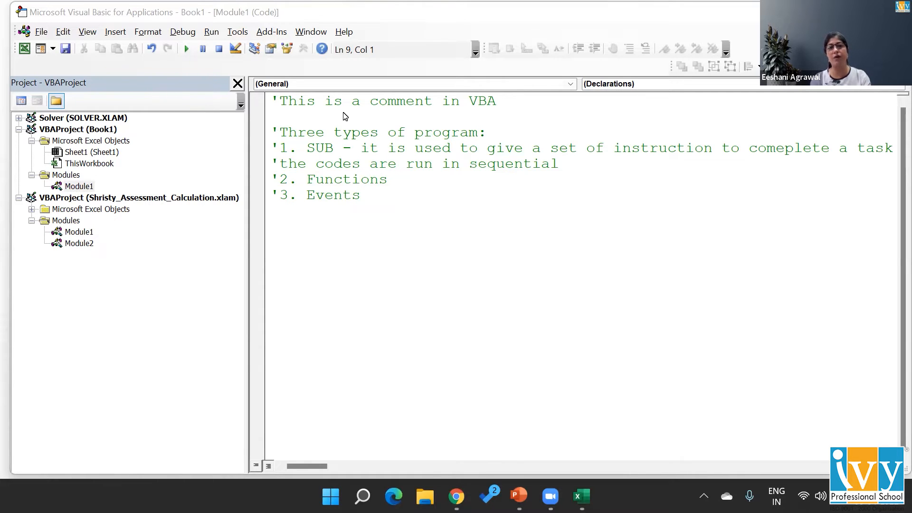
mouse_move(439, 169)
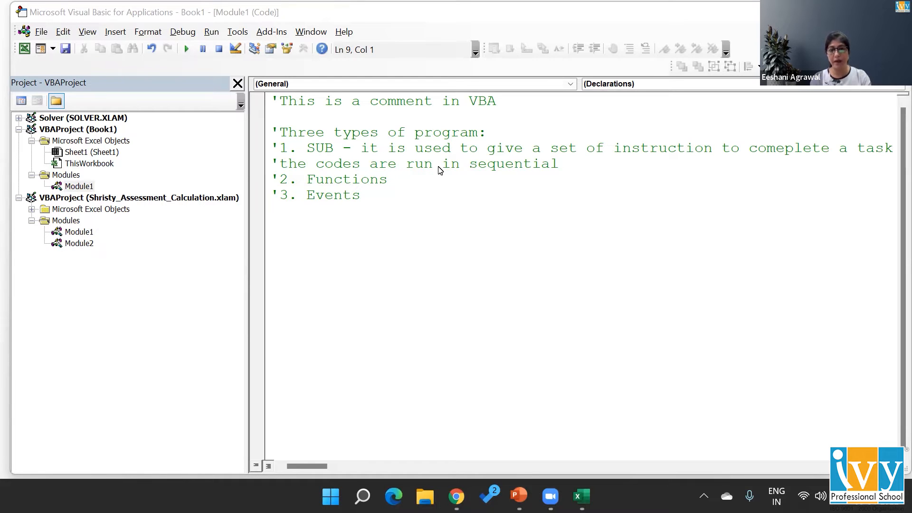
mouse_move(398, 152)
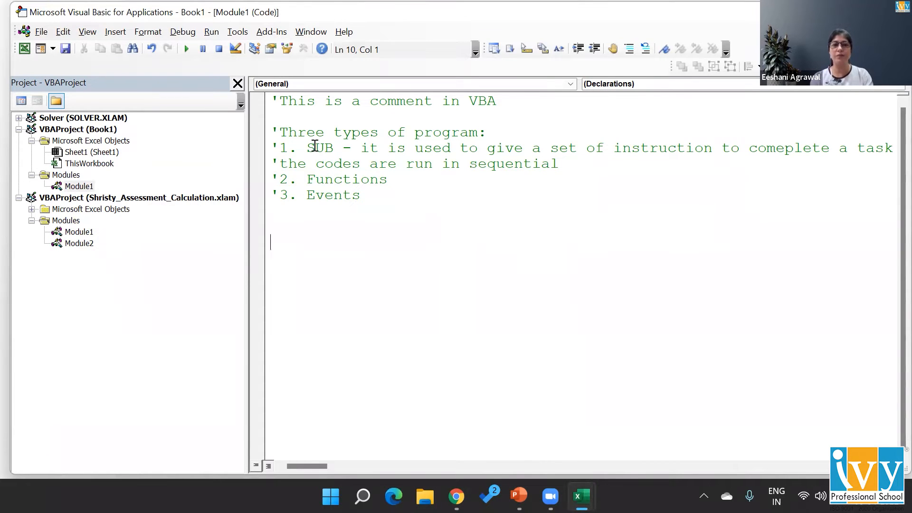
double_click(321, 148)
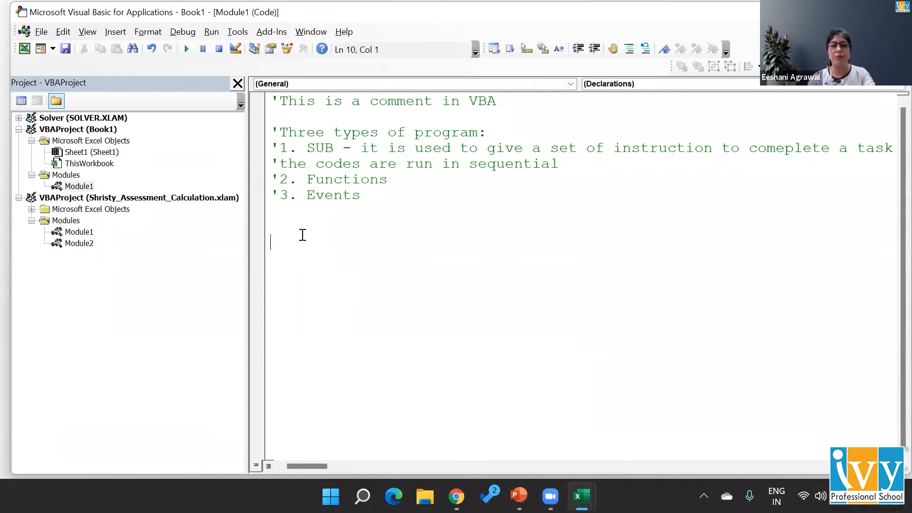
type("sub")
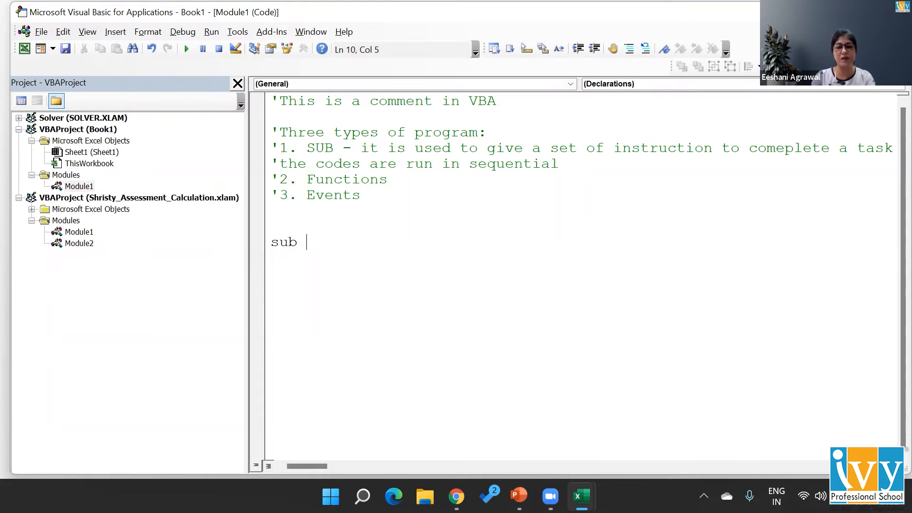
type("Code1")
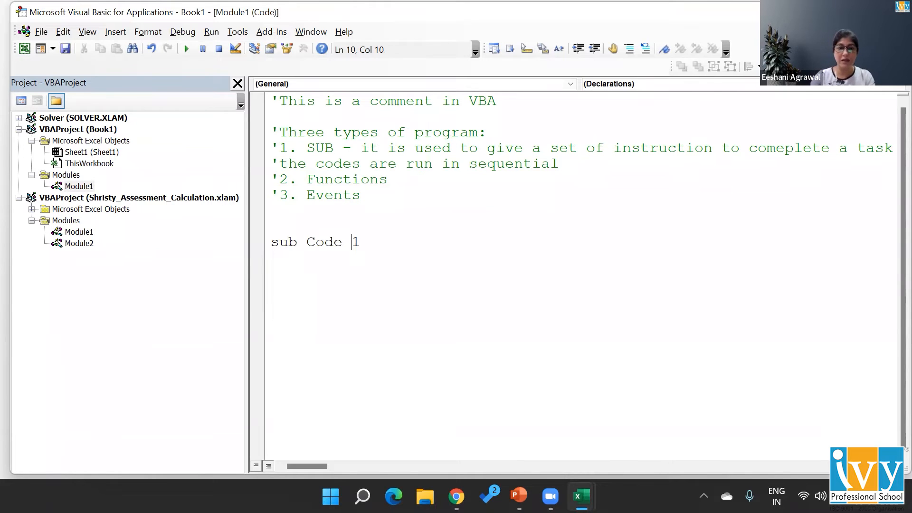
key("Backspace")
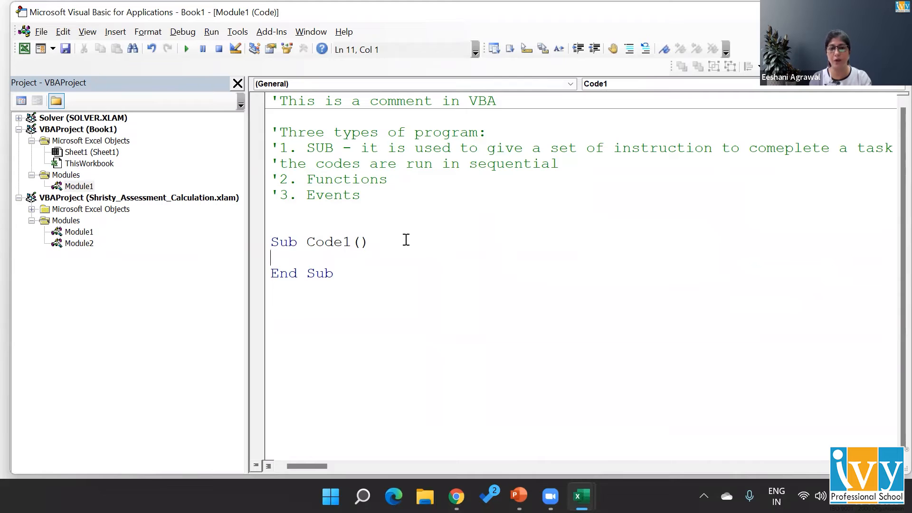
mouse_move(349, 274)
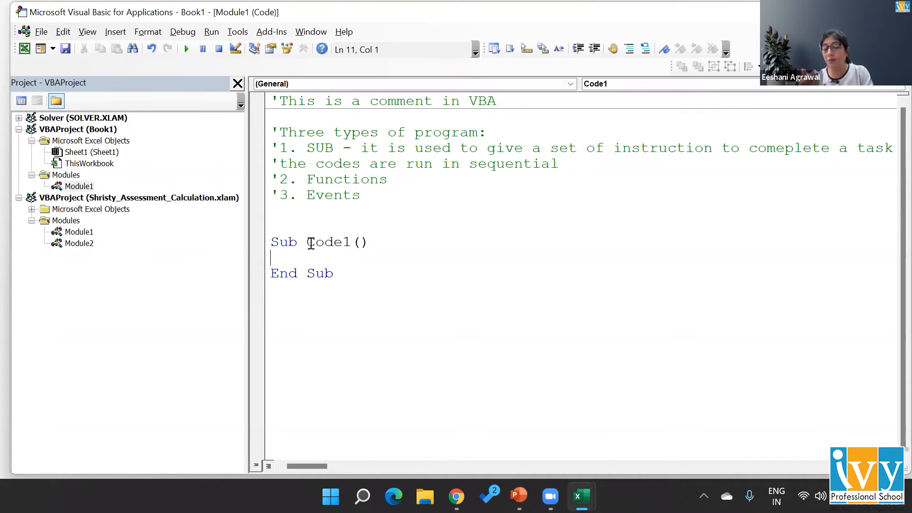
Comment inside Code1: 'Variable - entity to store a value
type("'Va")
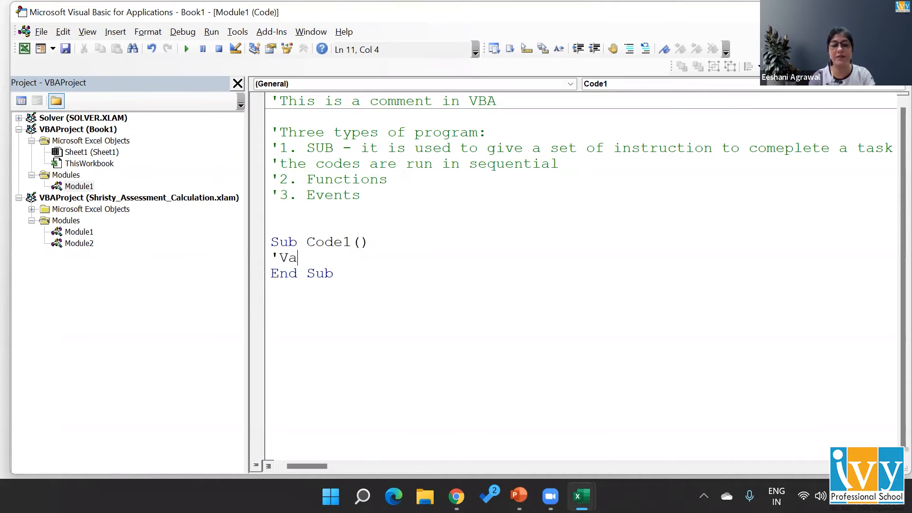
type("riable")
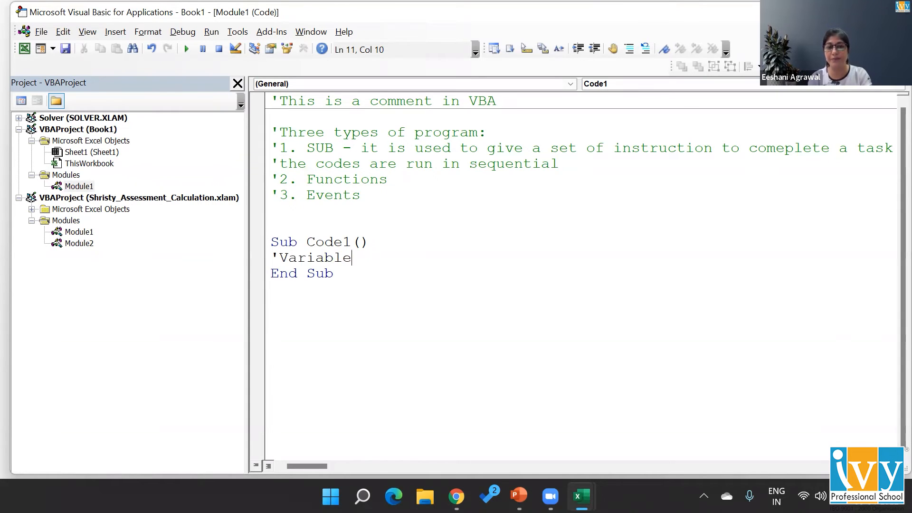
type("- enti")
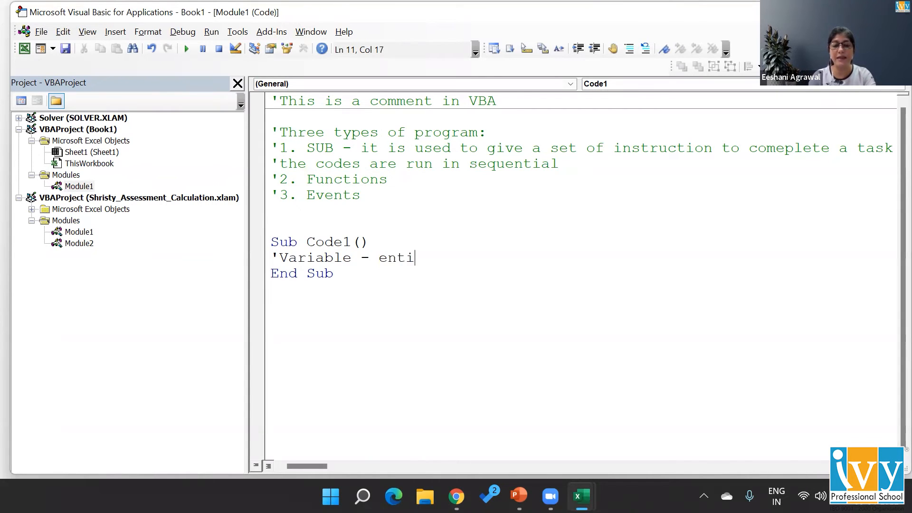
type("ty to store a")
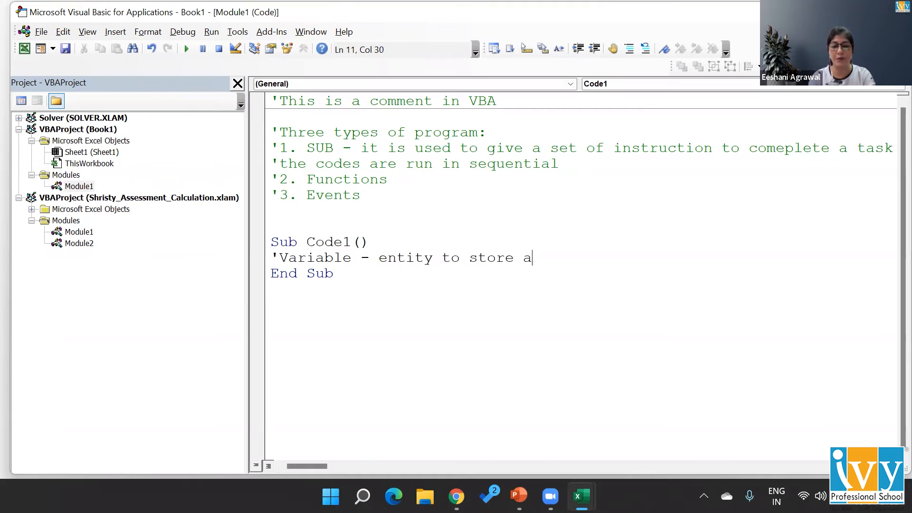
type("value")
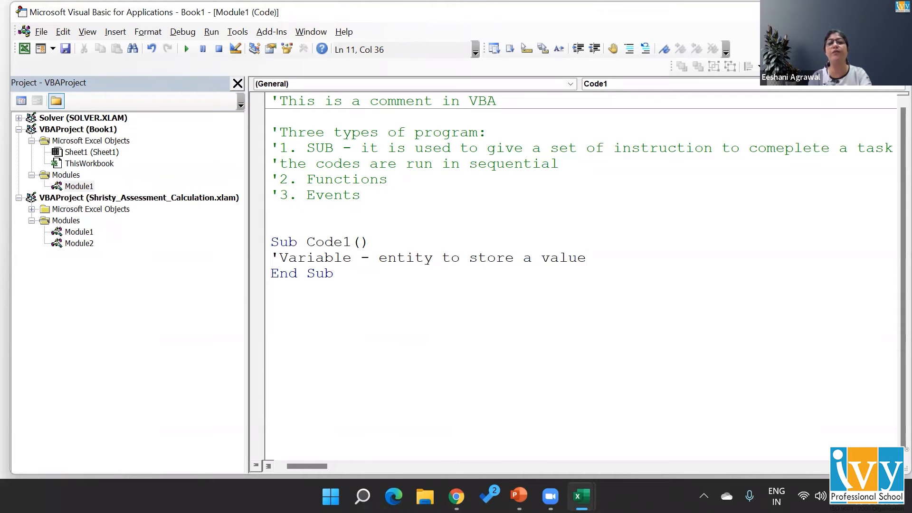
Add a second comment line: It can change the value
left_click(587, 257)
type("'")
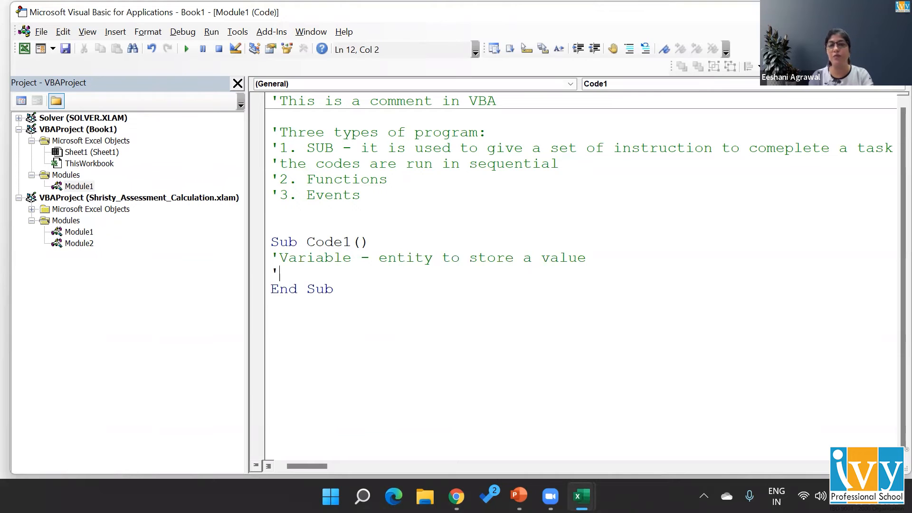
type("It")
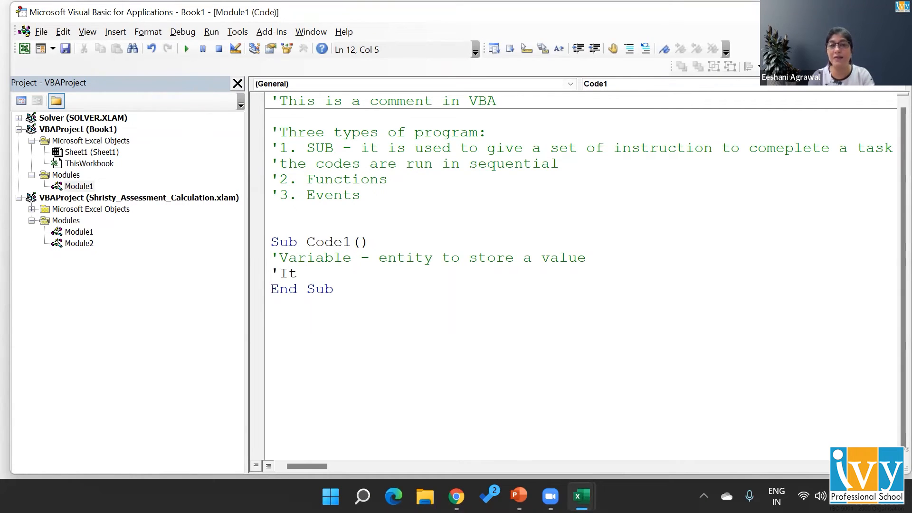
type("c")
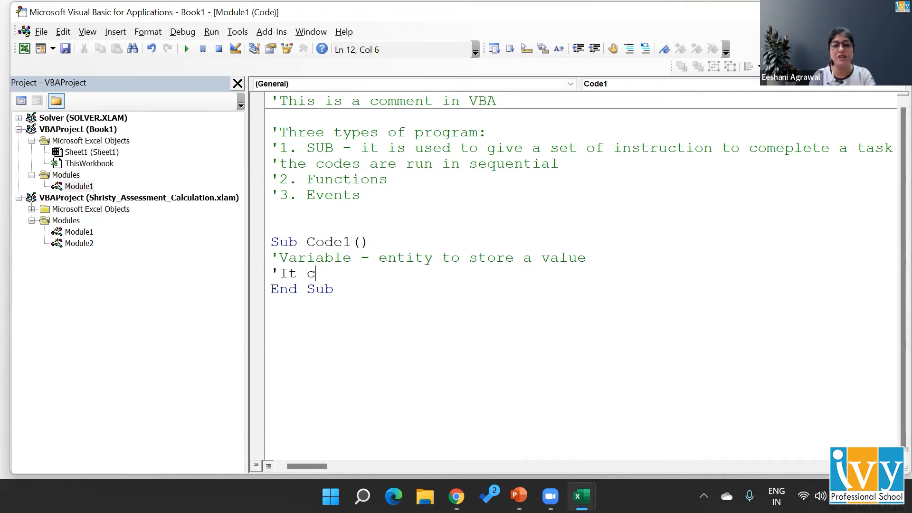
type("an cha")
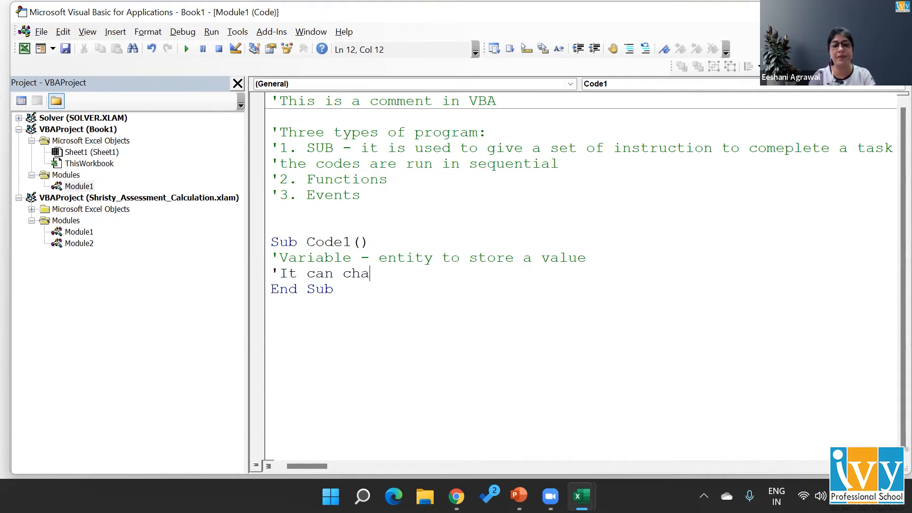
type("nge the value it storing")
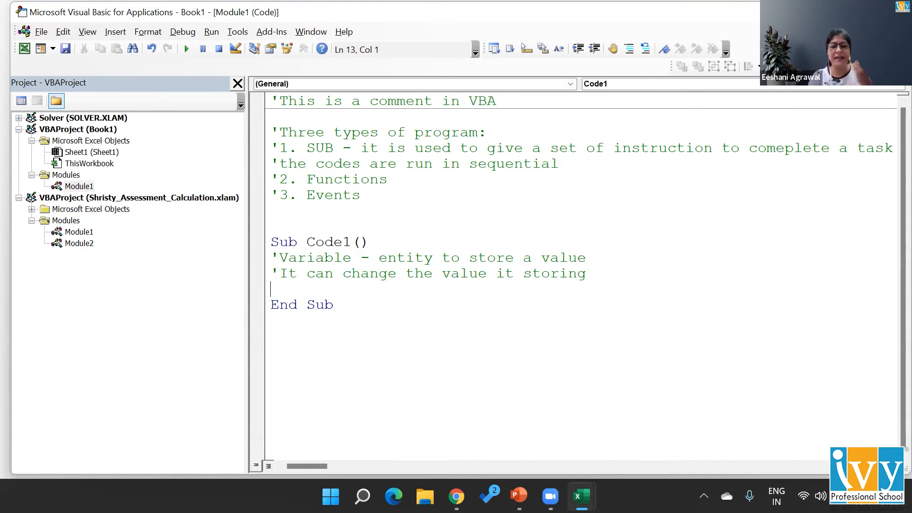
Write the assignments x = 10 and y = "Text" below the comments in Code1
type("x")
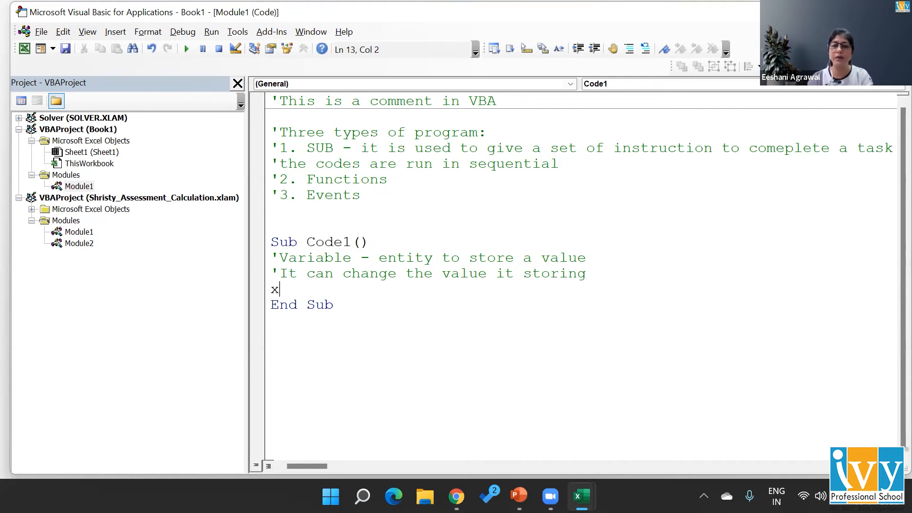
type("=10")
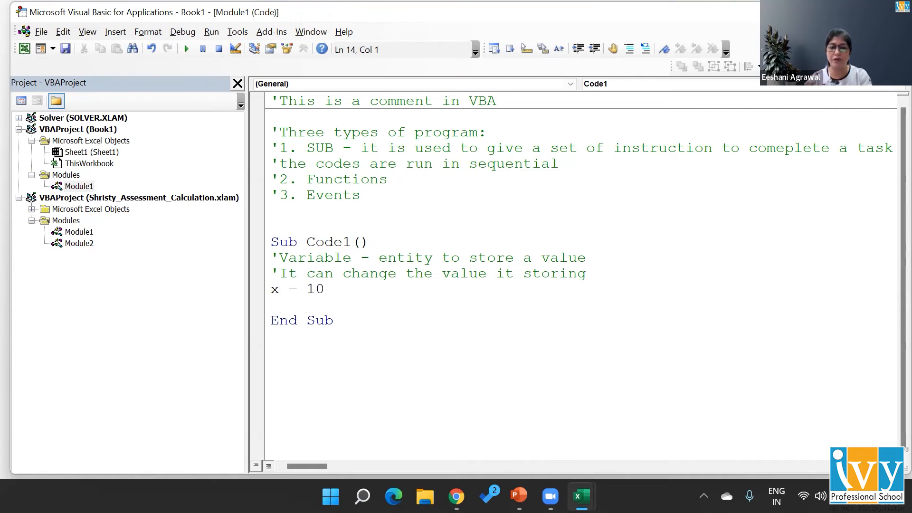
type("y=")
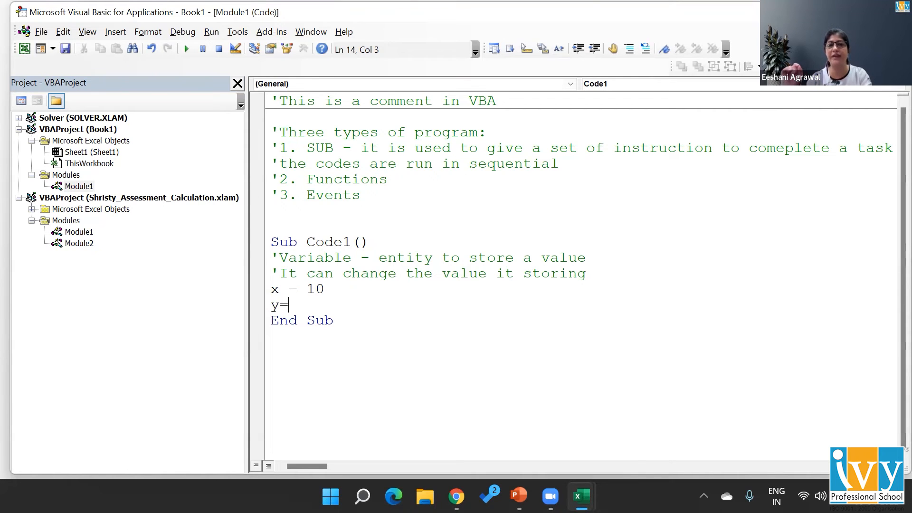
type("\"")
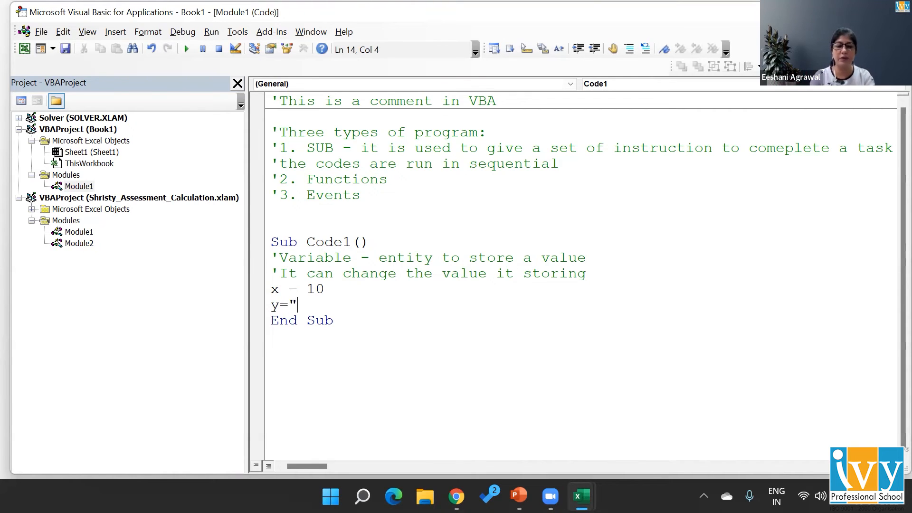
type("Text")
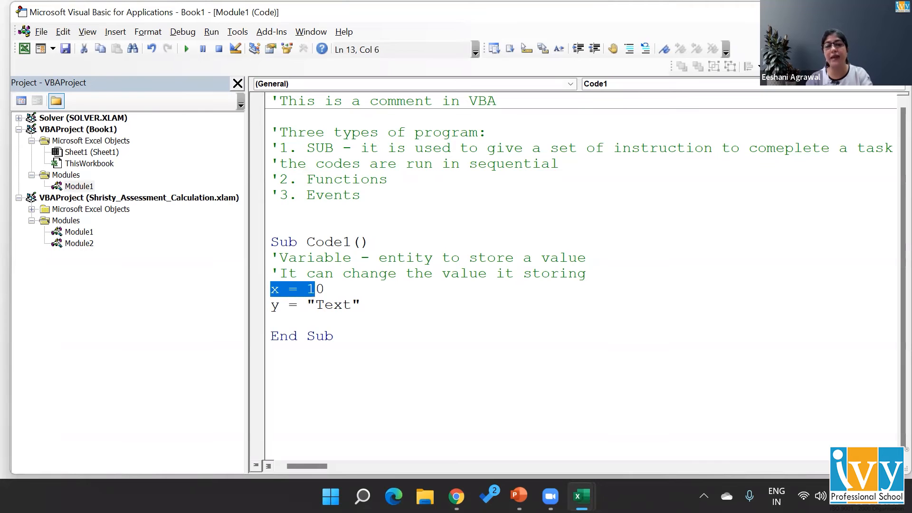
key("shift+Right")
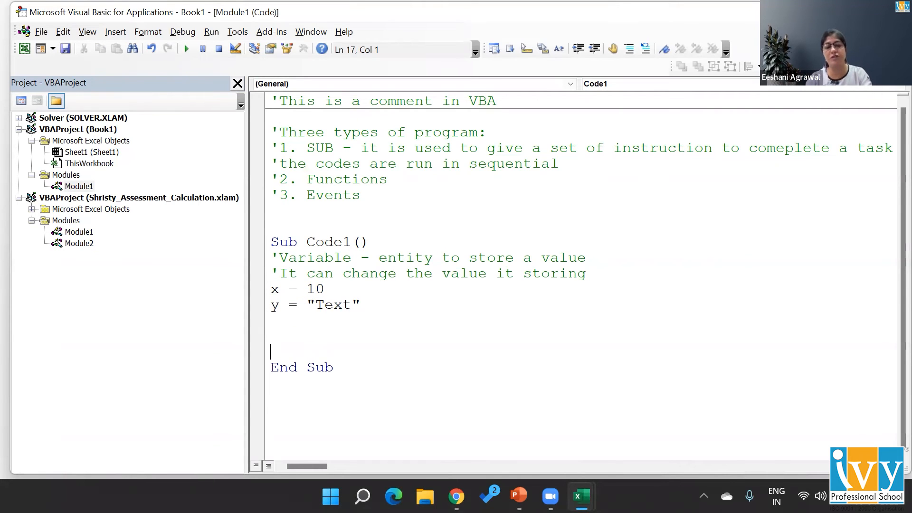
Write x = 100 on the new line just before End Sub
type("x=")
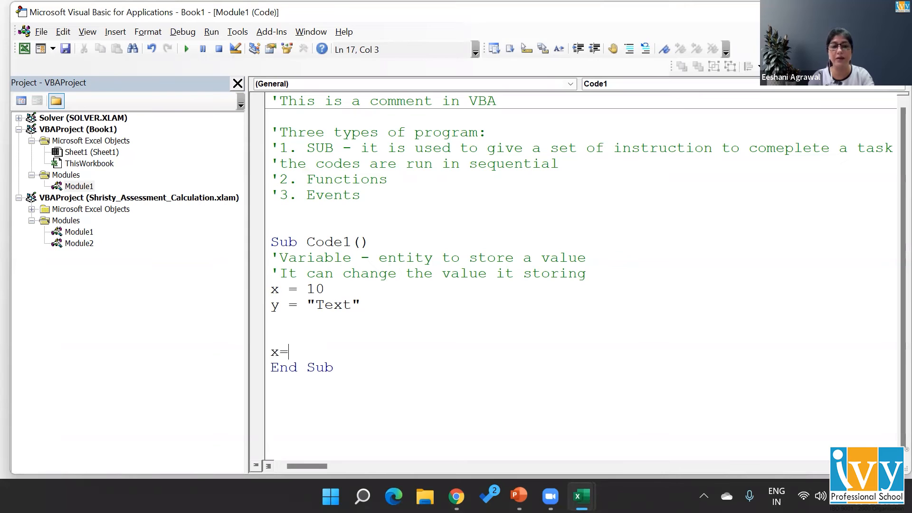
type("100")
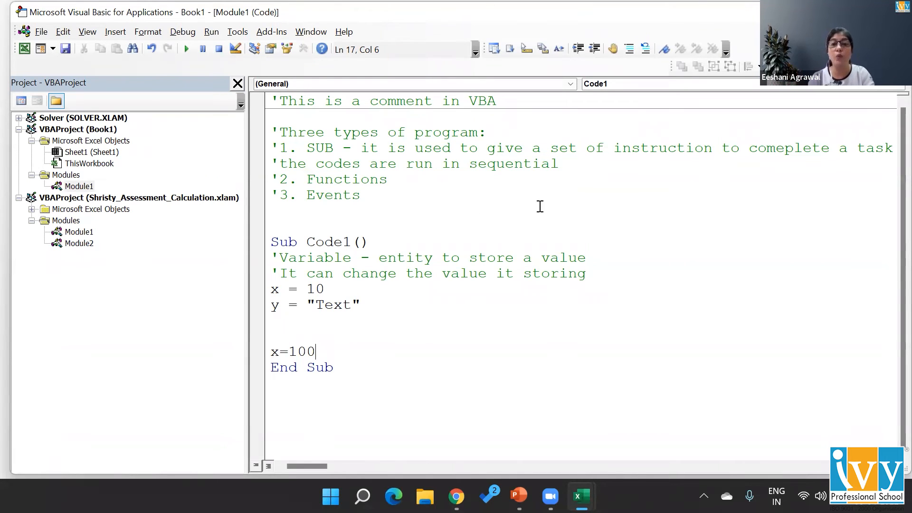
Write the line 'Variable can store only one value at a time' below the comments
type("Var")
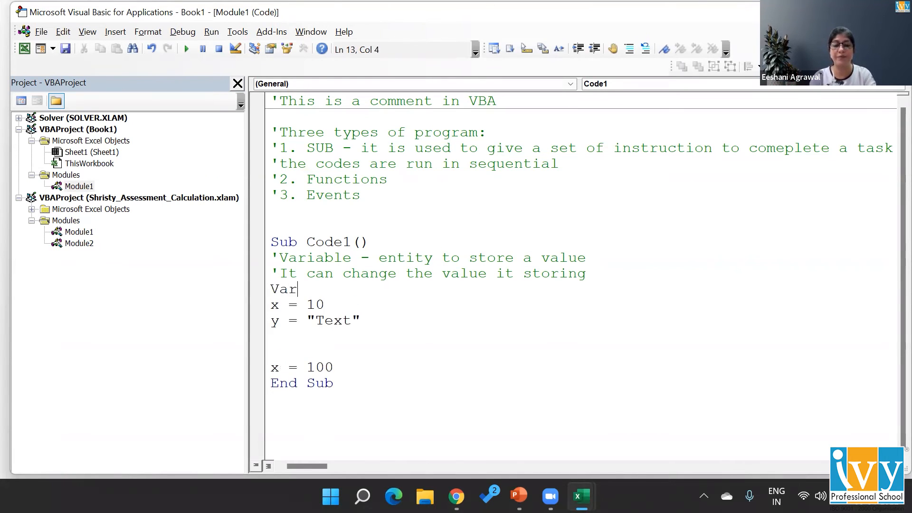
type("iable can stor")
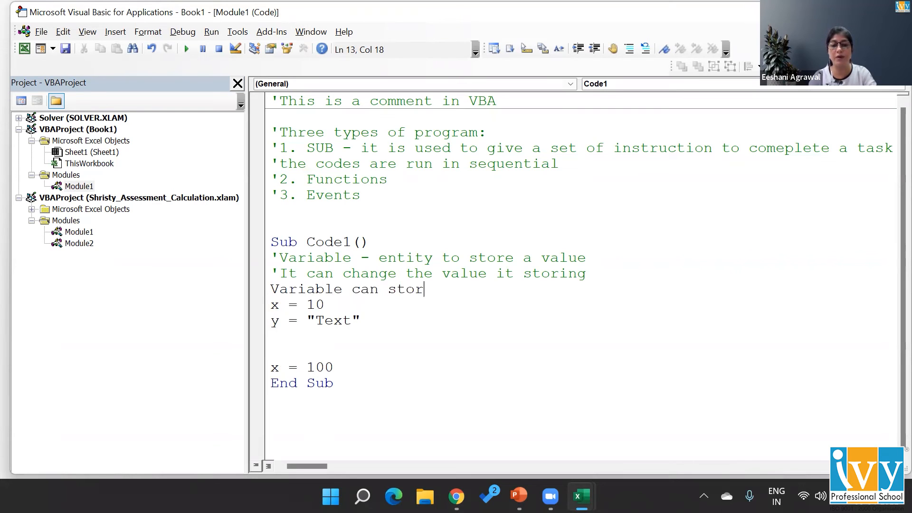
type("e pn")
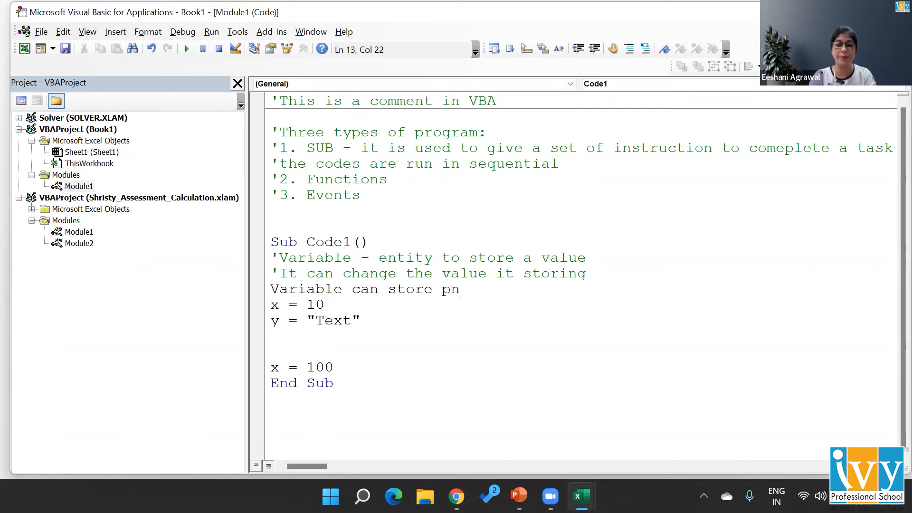
type("only")
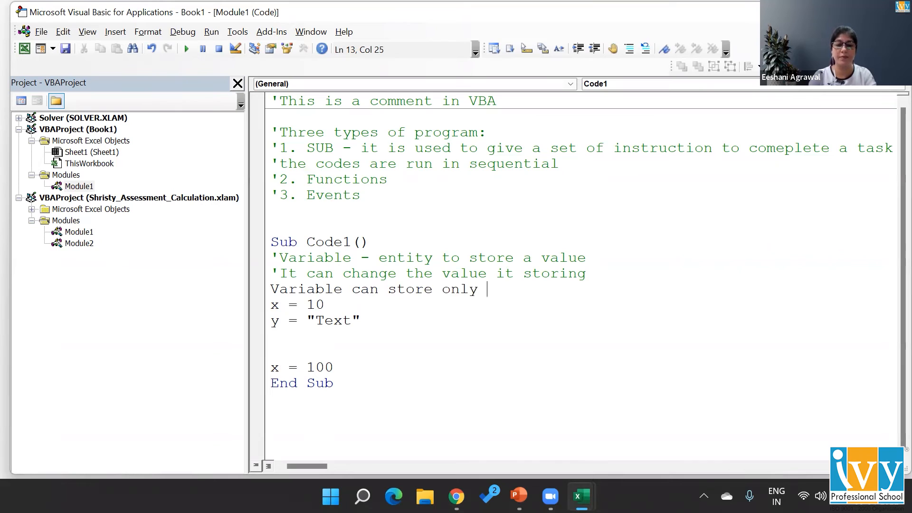
type("one value at a t")
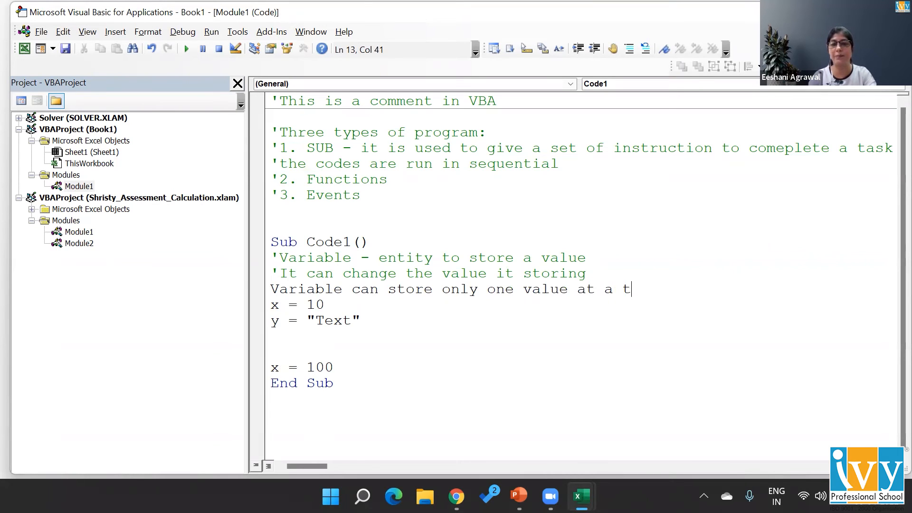
type("ime")
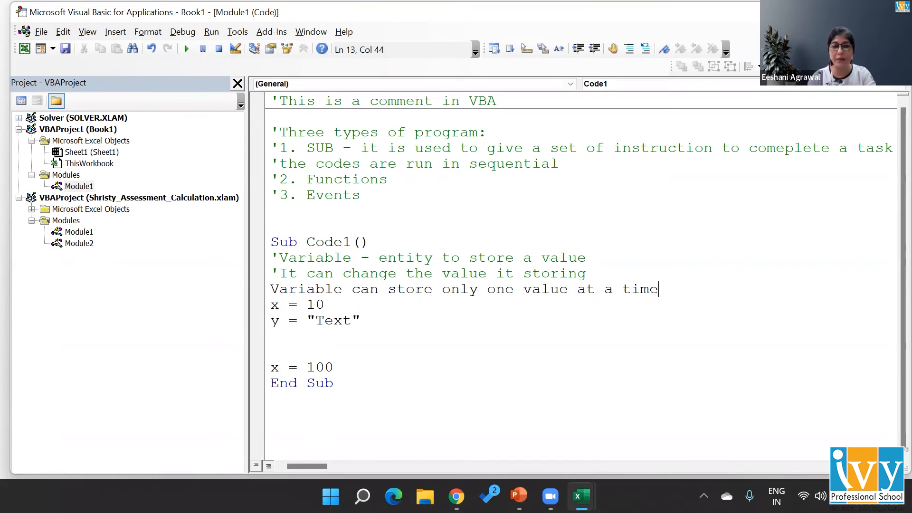
Turn the new line into a comment and move the insertion point down to the x = 100 line
double_click(409, 289)
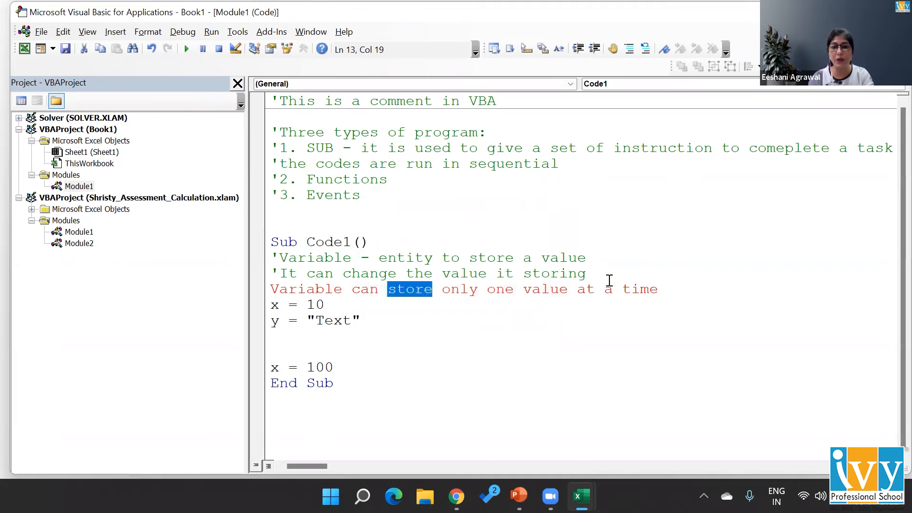
left_click(269, 289)
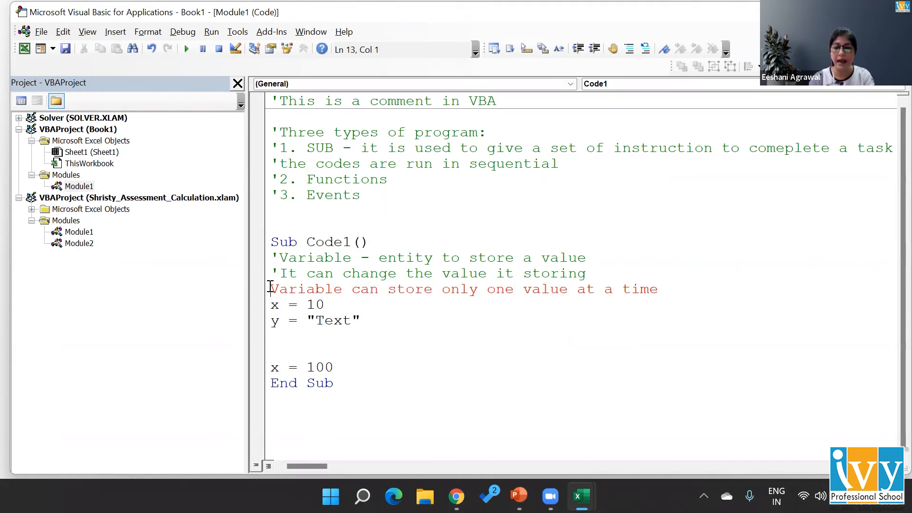
double_click(274, 304)
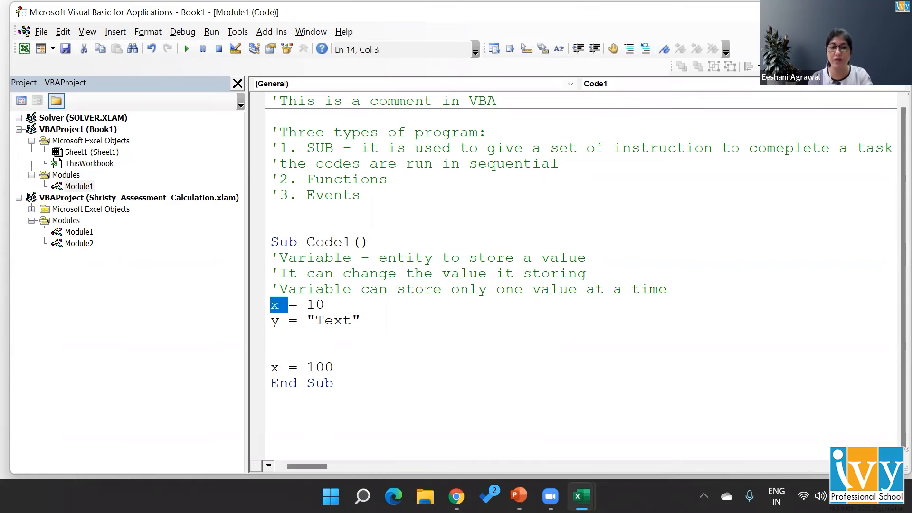
left_click(324, 367)
type(" '")
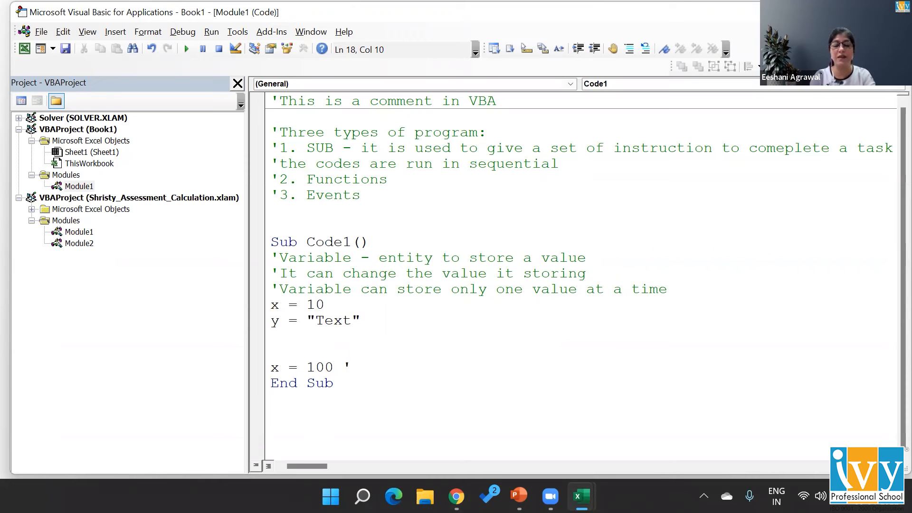
Comment x = 100 as 'replacing the old value with the new one
type("replaci")
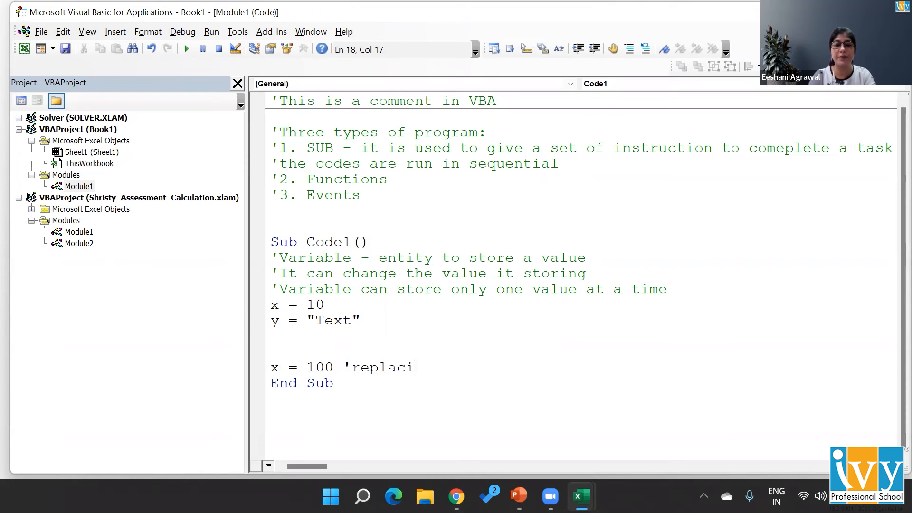
type("ng the old va")
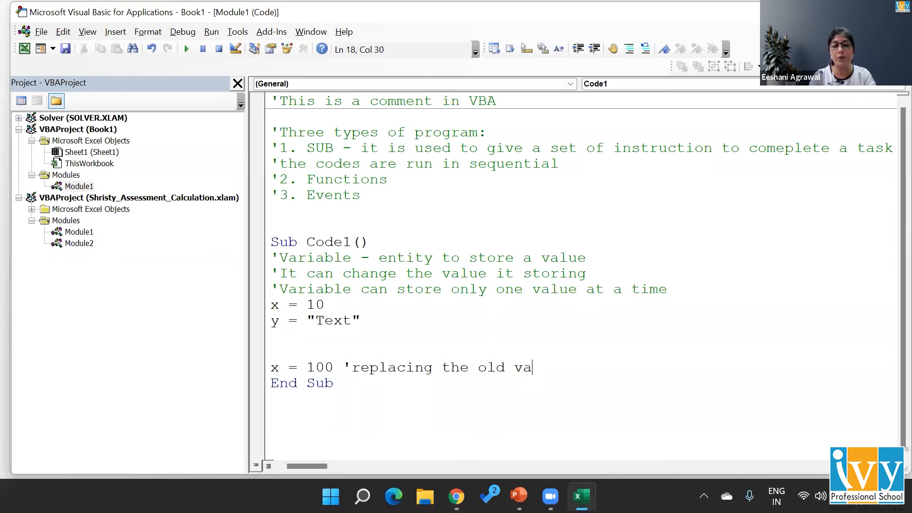
type("lue with the new one")
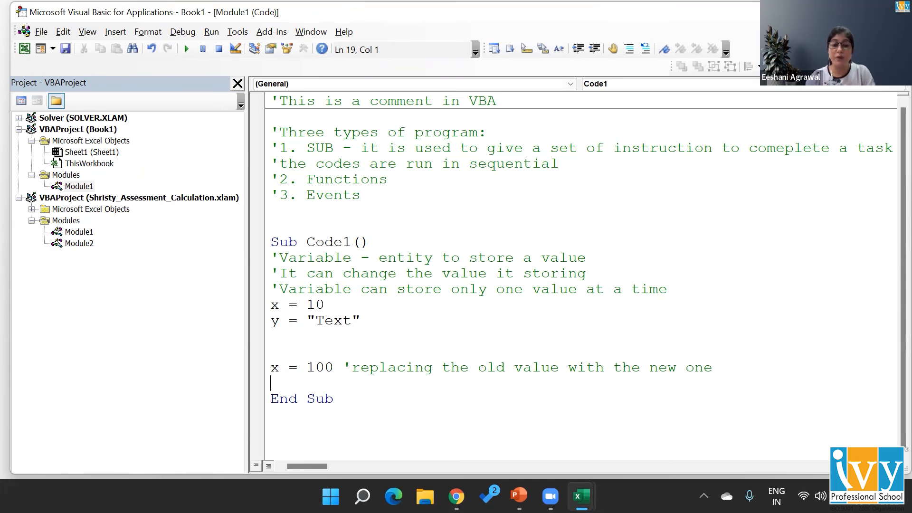
Declare Dim x As Integer above the x = 10 line, picking Integer from IntelliSense
left_click(272, 304)
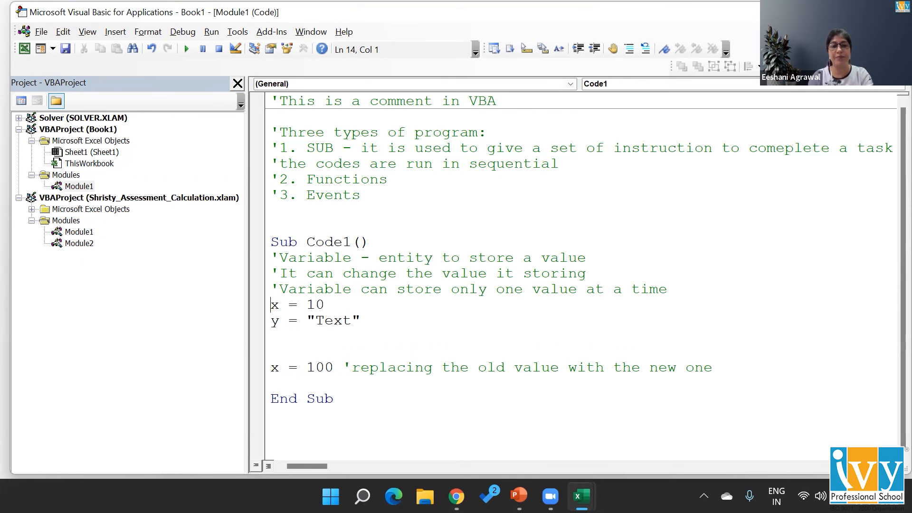
type("d")
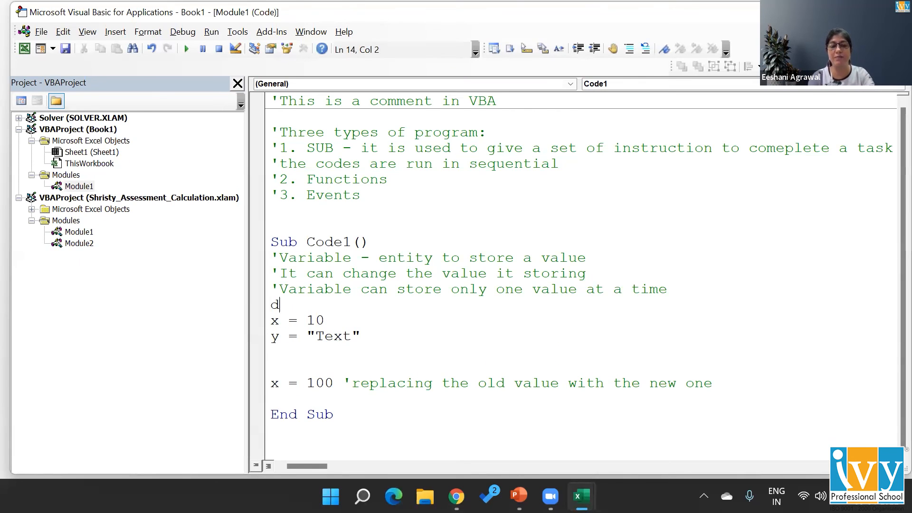
type("im x")
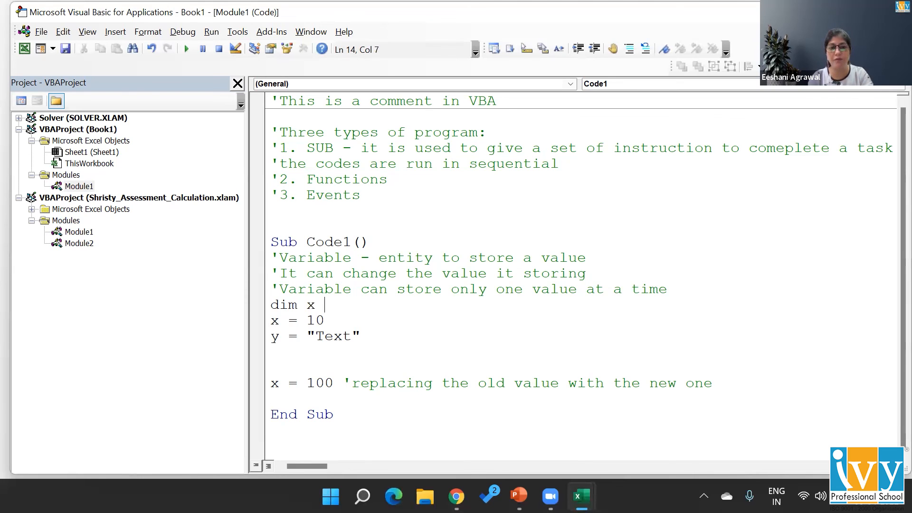
type("as")
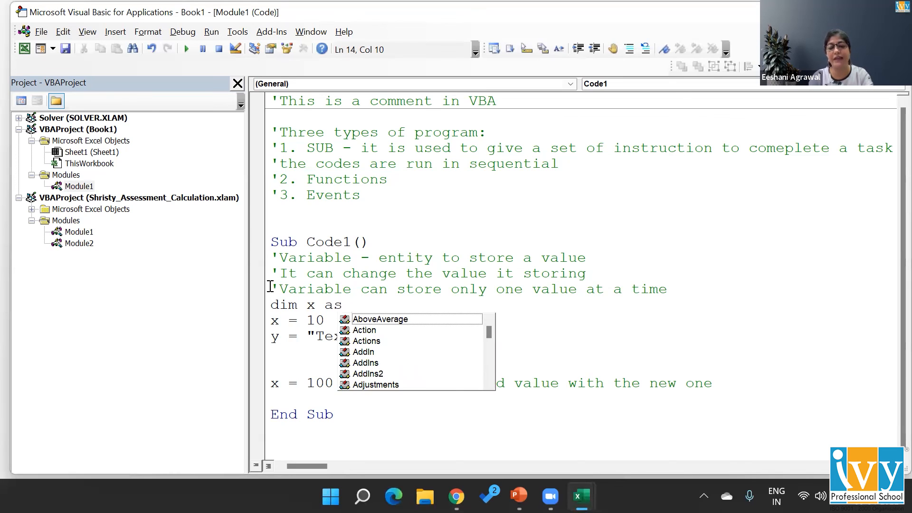
type("in")
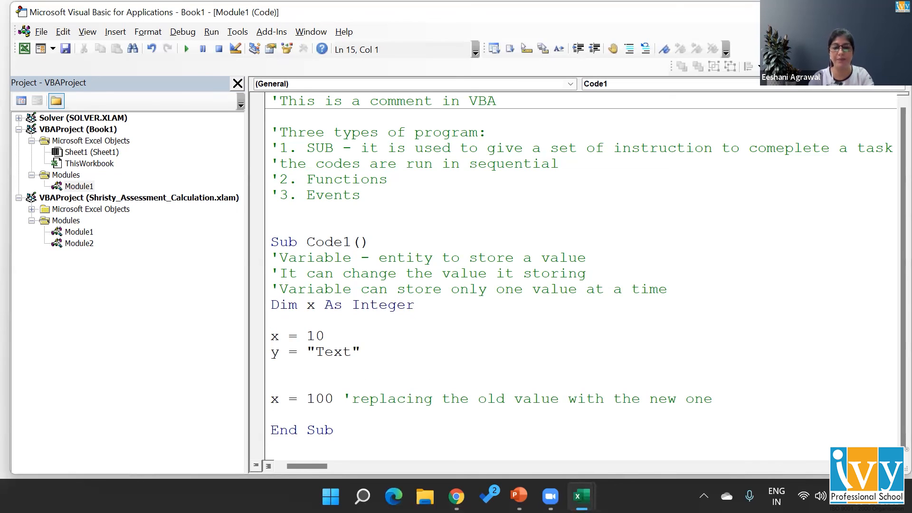
Declare Dim y As String on the line below, picking String from IntelliSense
left_click(274, 320)
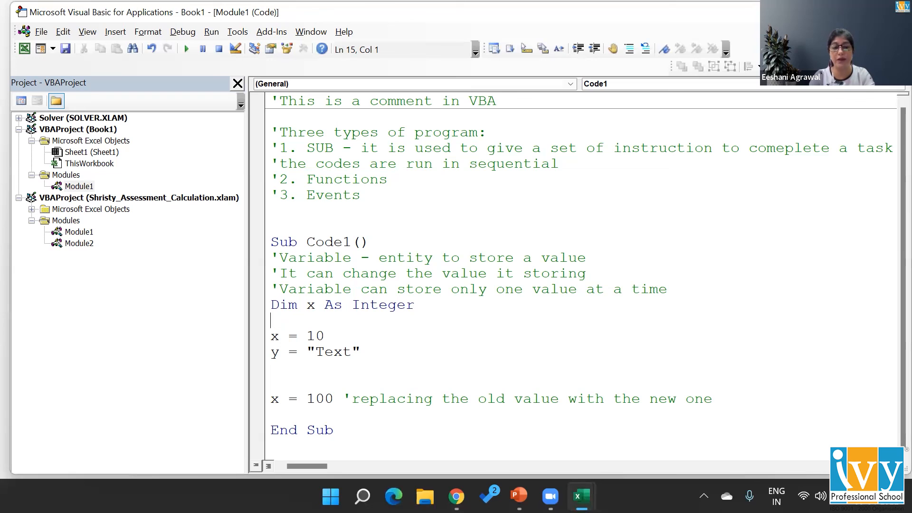
type("dim a")
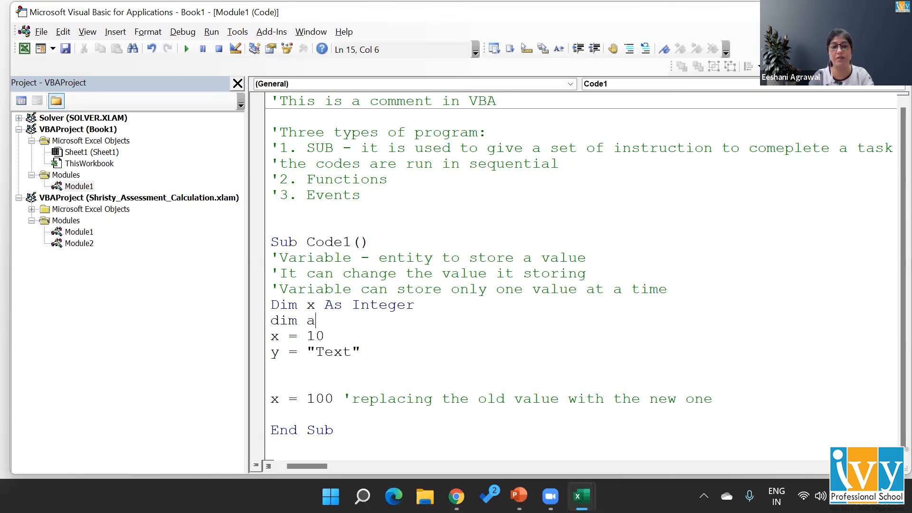
type("y as s")
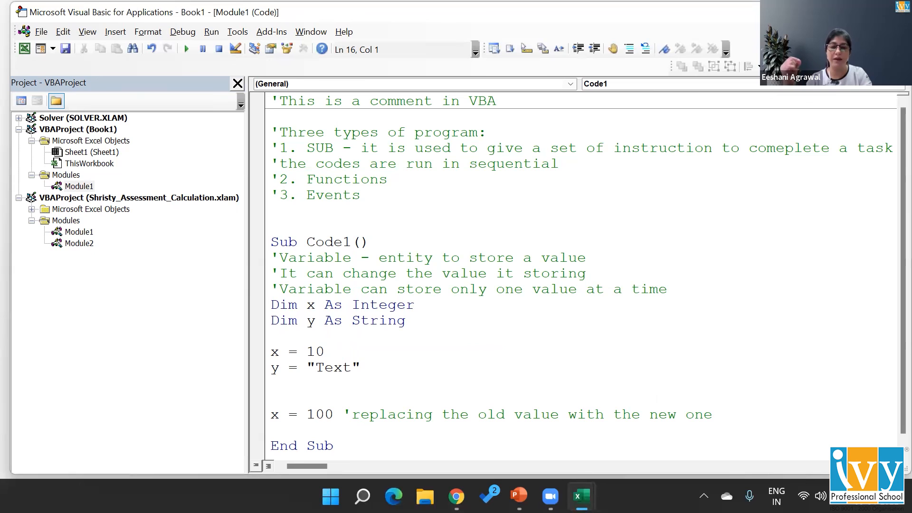
left_click(272, 335)
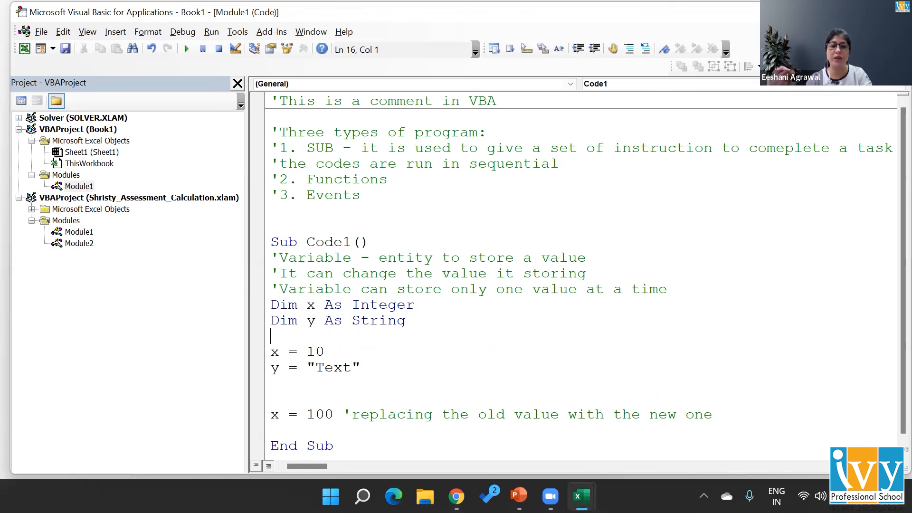